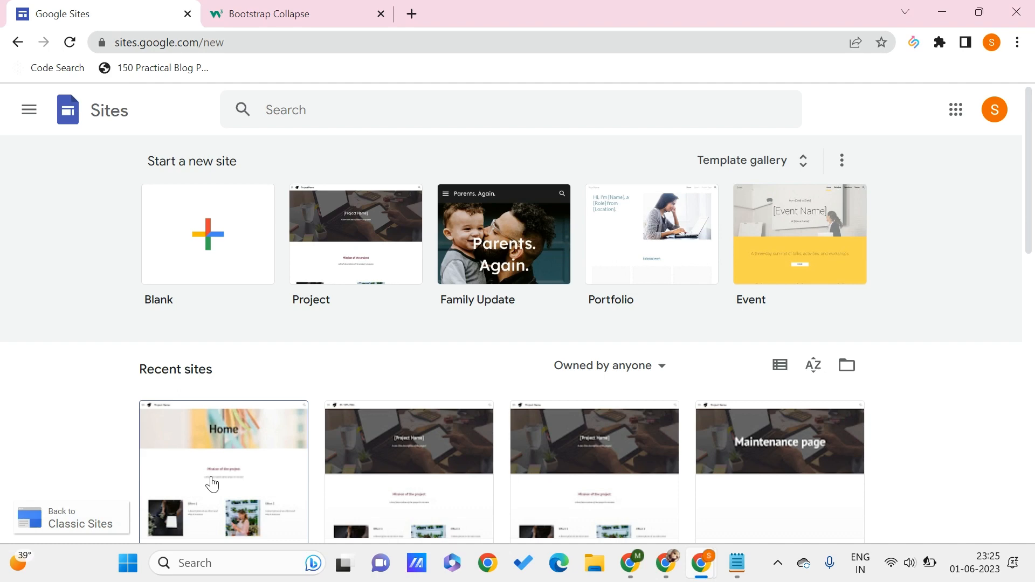
mouse_move(212, 466)
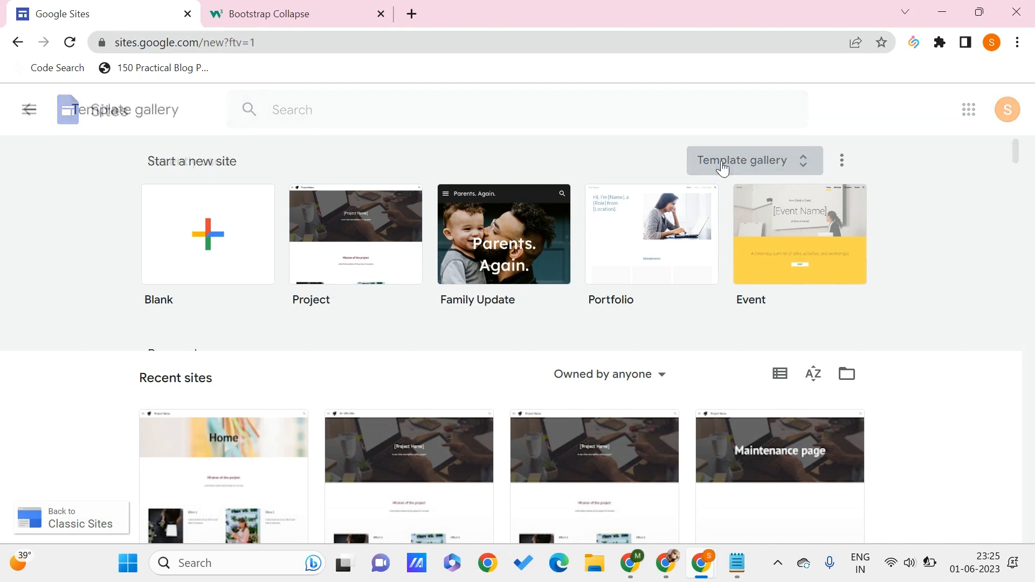
Browse the Google Sites template gallery down to the Project template
left_click(754, 160)
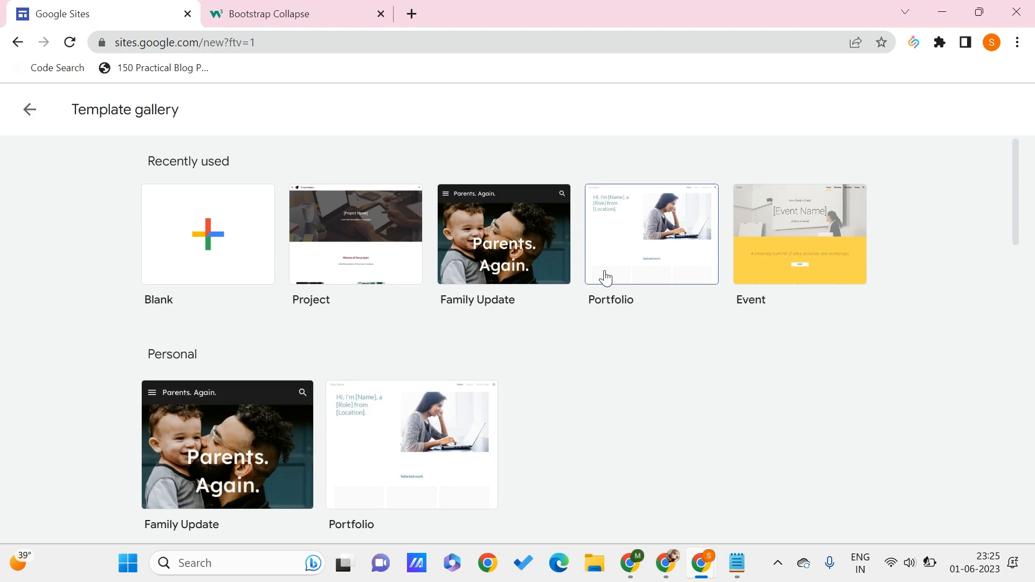
scroll("down", 3)
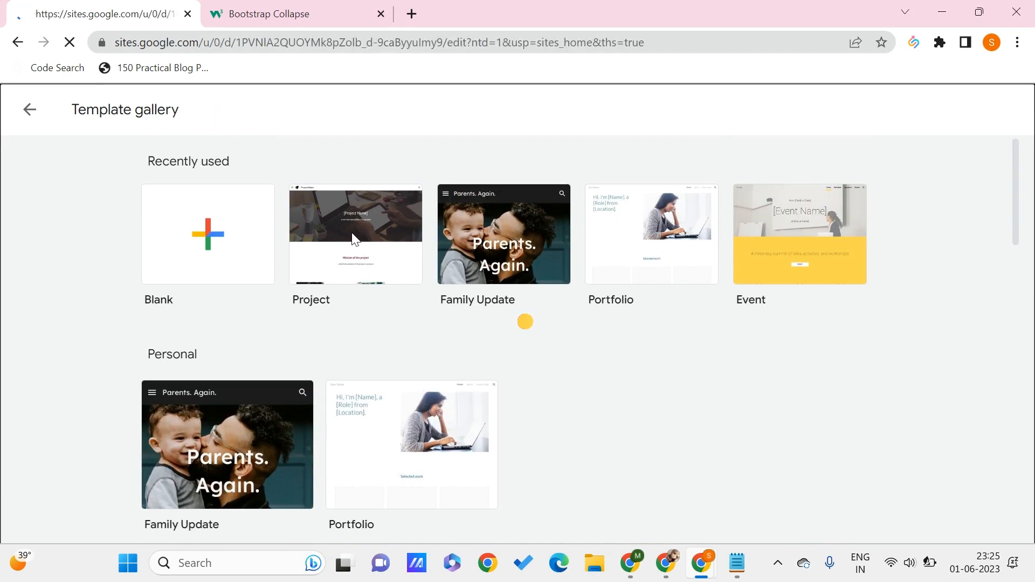
Create a new site from the Project template and deselect its empty section
left_click(355, 234)
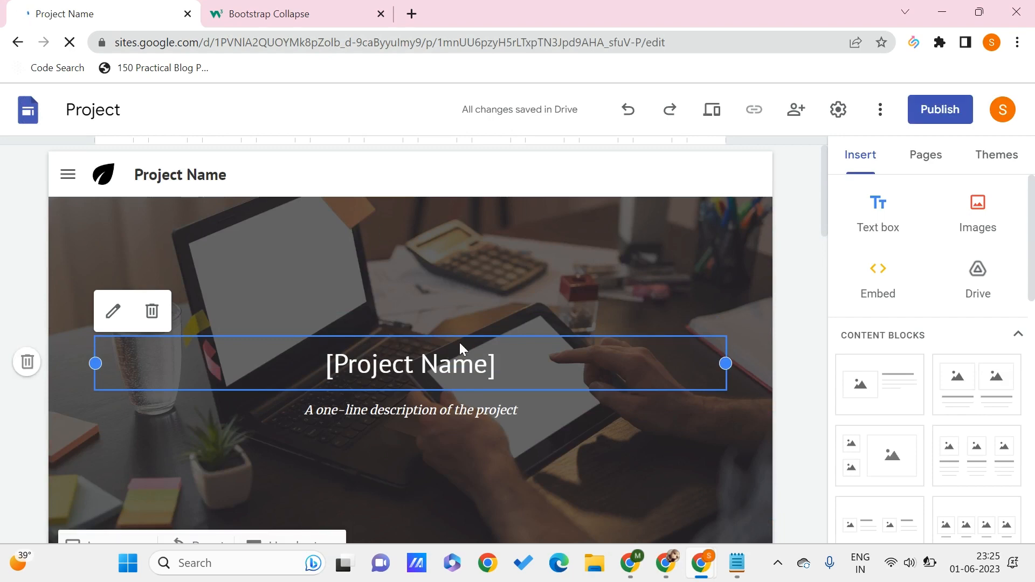
scroll("down", 3)
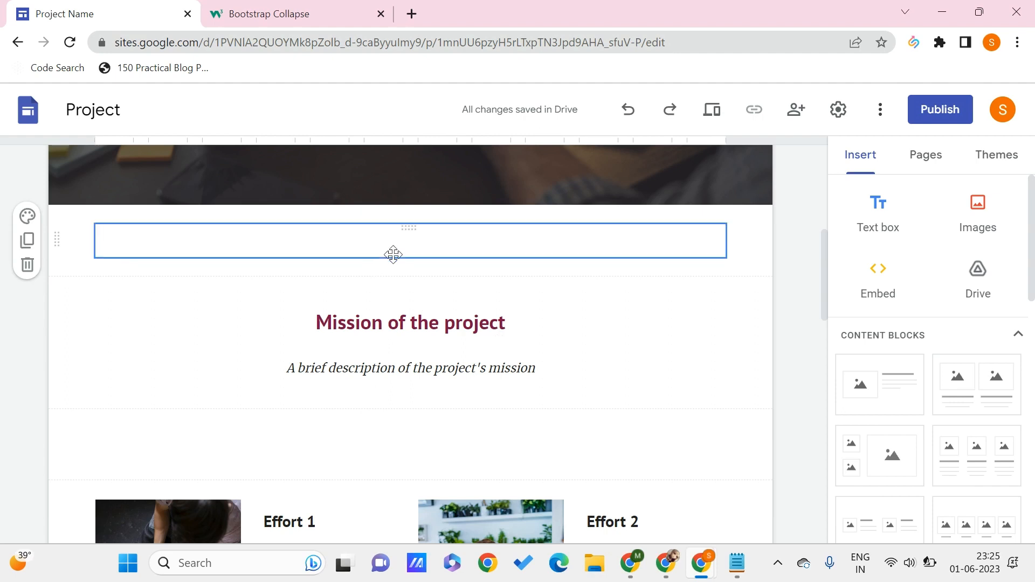
left_click(410, 240)
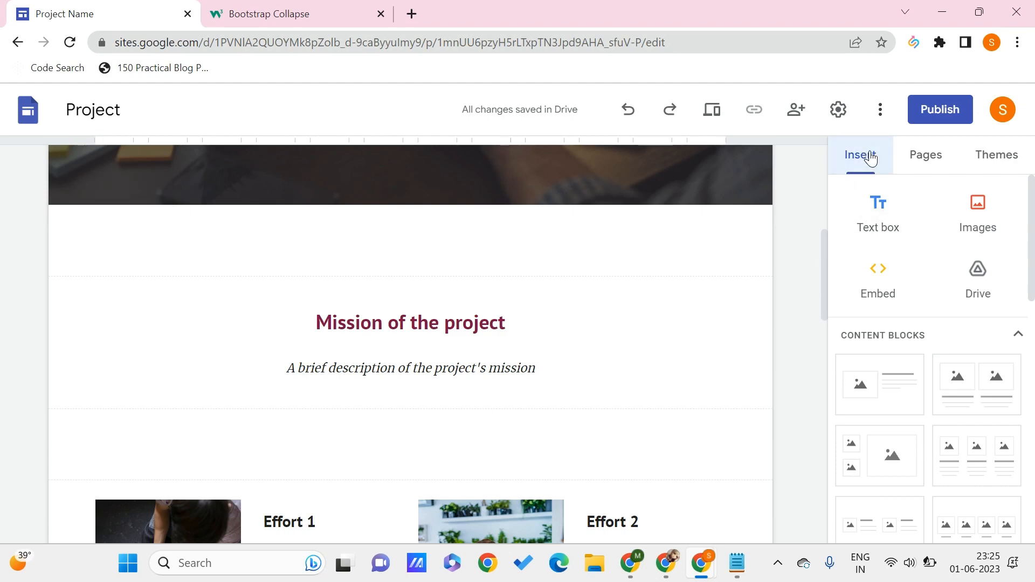
Bring up the Embed from the web dialog with the cursor in its URL field, then switch tabs
left_click(878, 277)
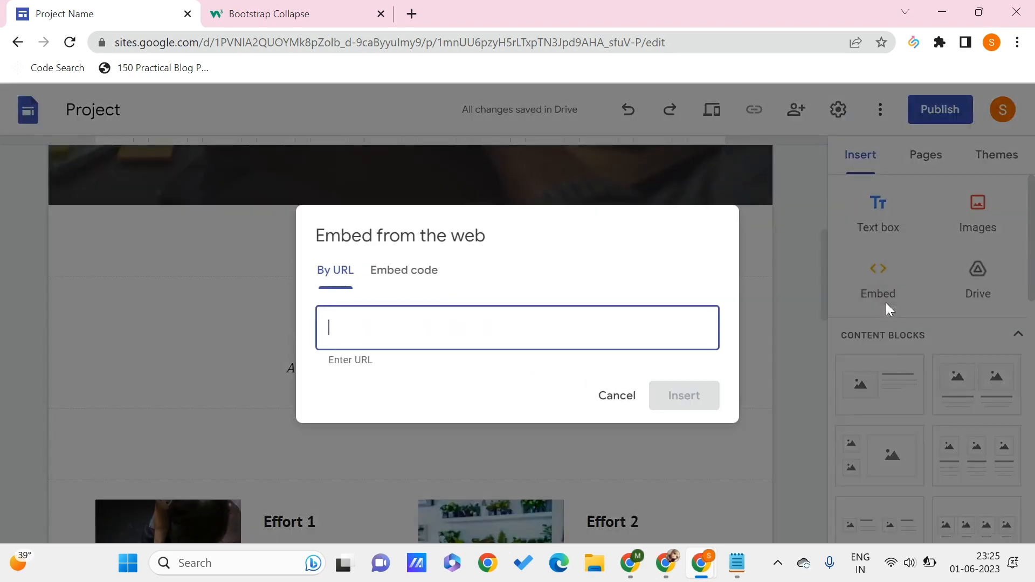
left_click(683, 395)
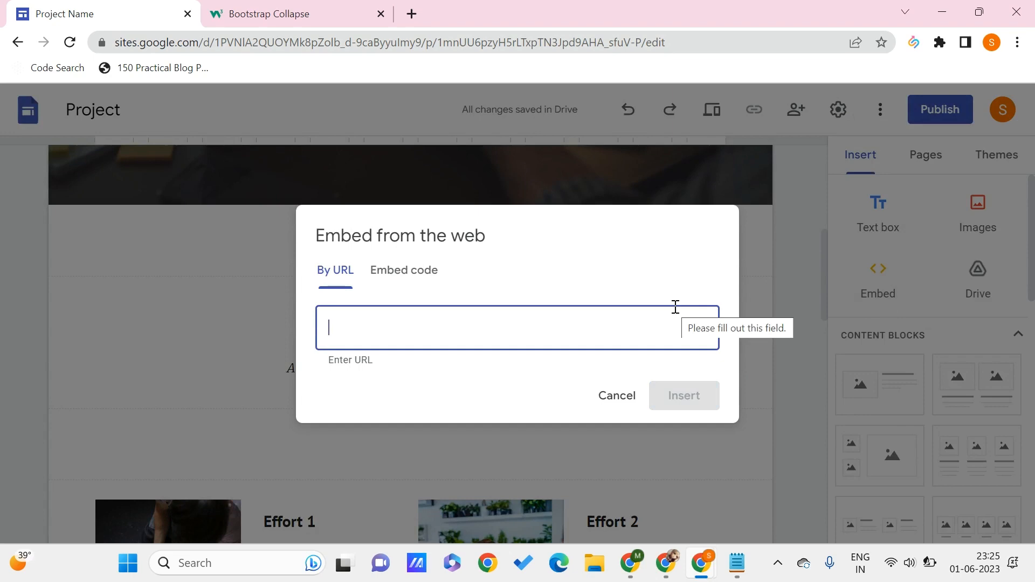
left_click(295, 13)
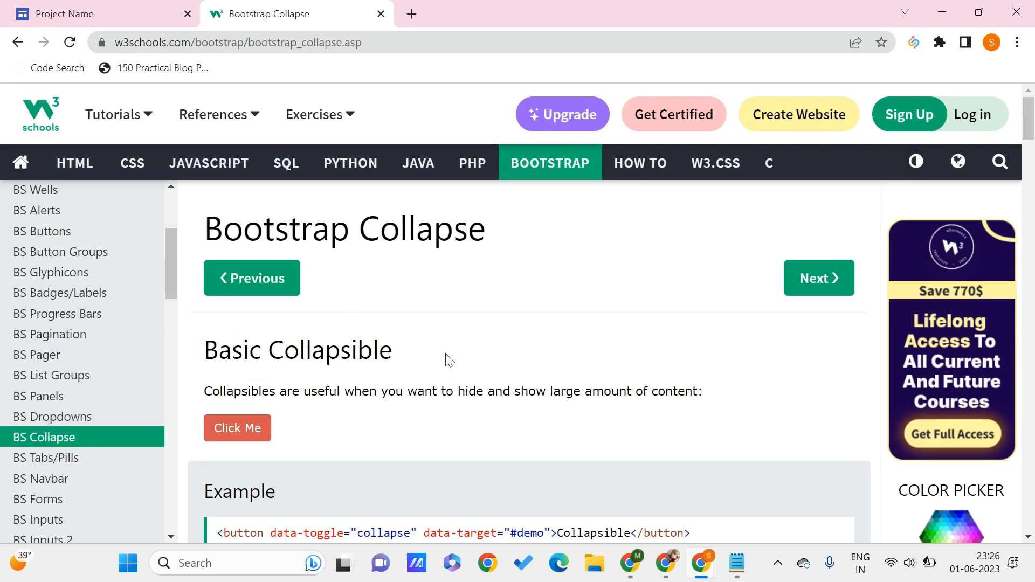
mouse_move(426, 370)
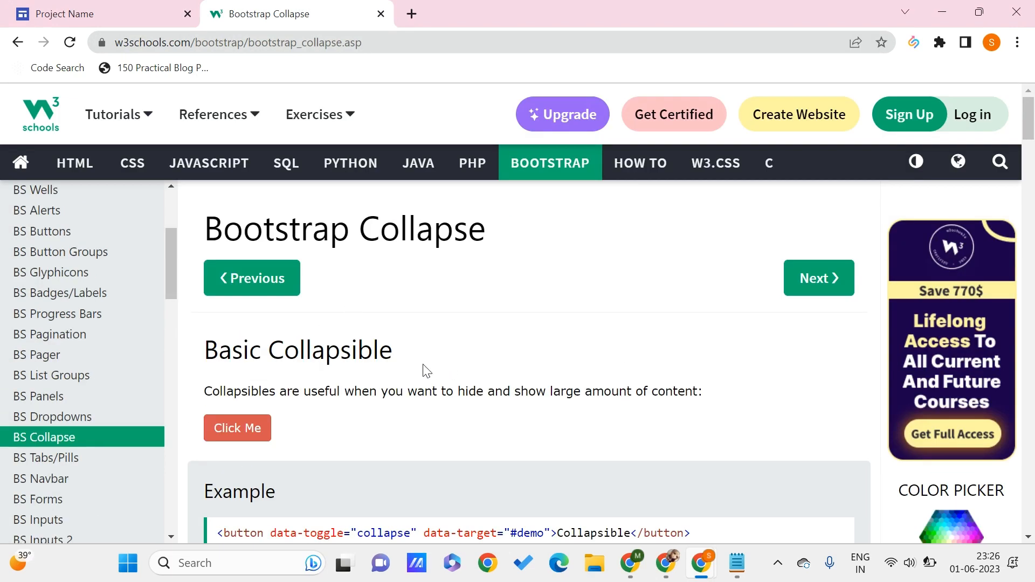
Scroll the W3Schools Bootstrap Collapse tutorial to the Basic Collapsible example
scroll("down", 3)
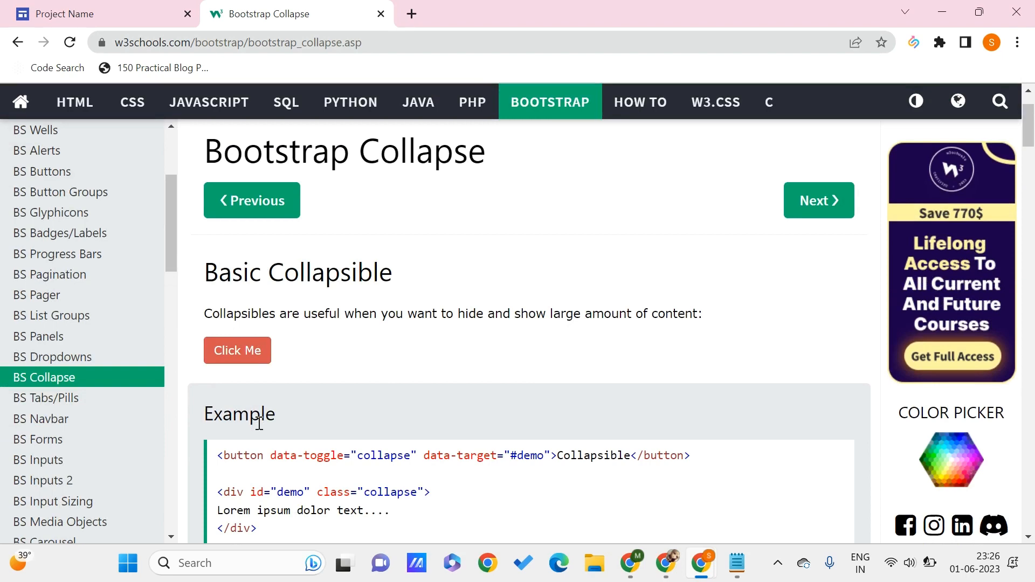
scroll("down", 3)
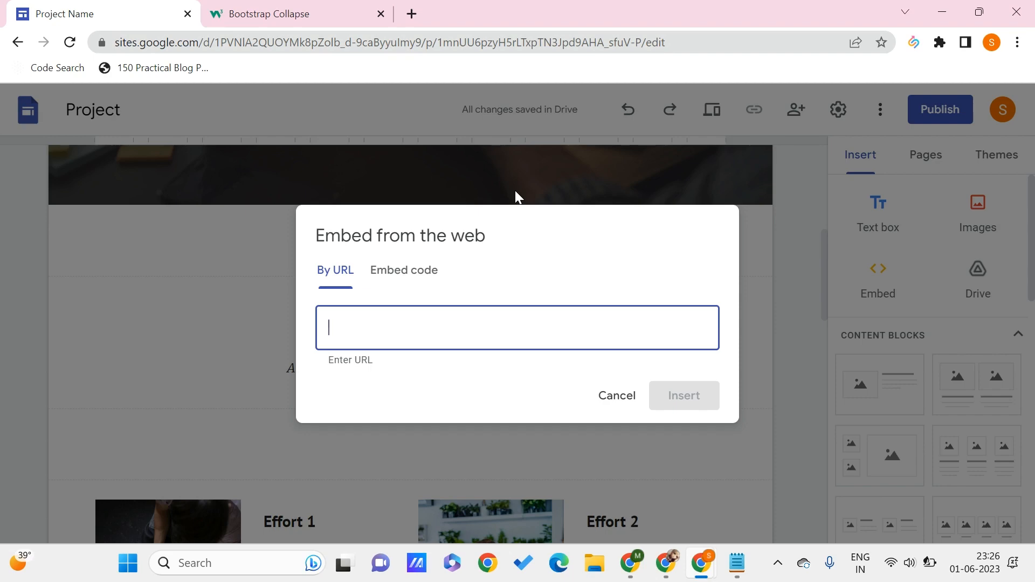
left_click(294, 13)
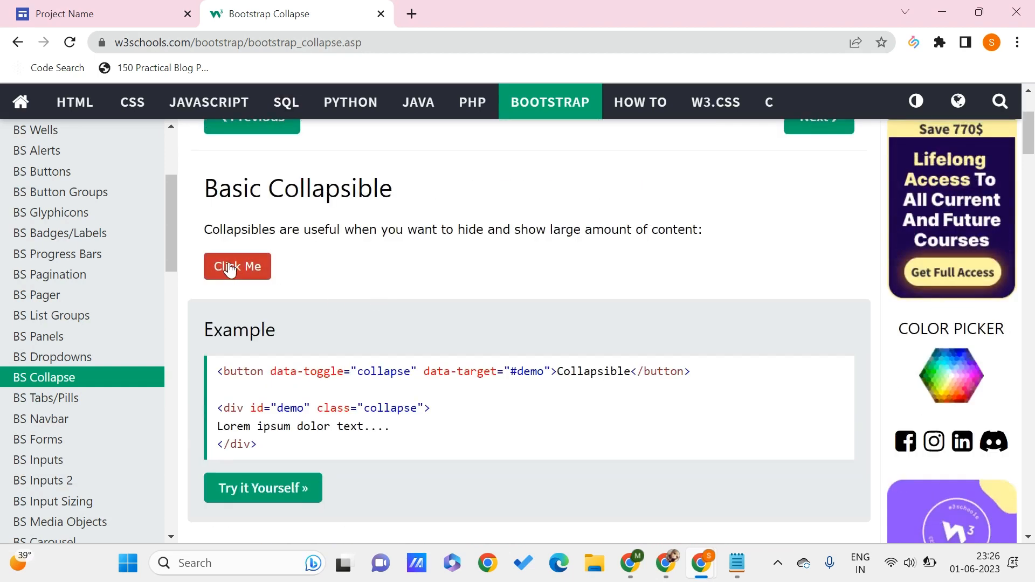
Expand and collapse the Click Me demo, then move down to the Collapsible Panel example
left_click(236, 267)
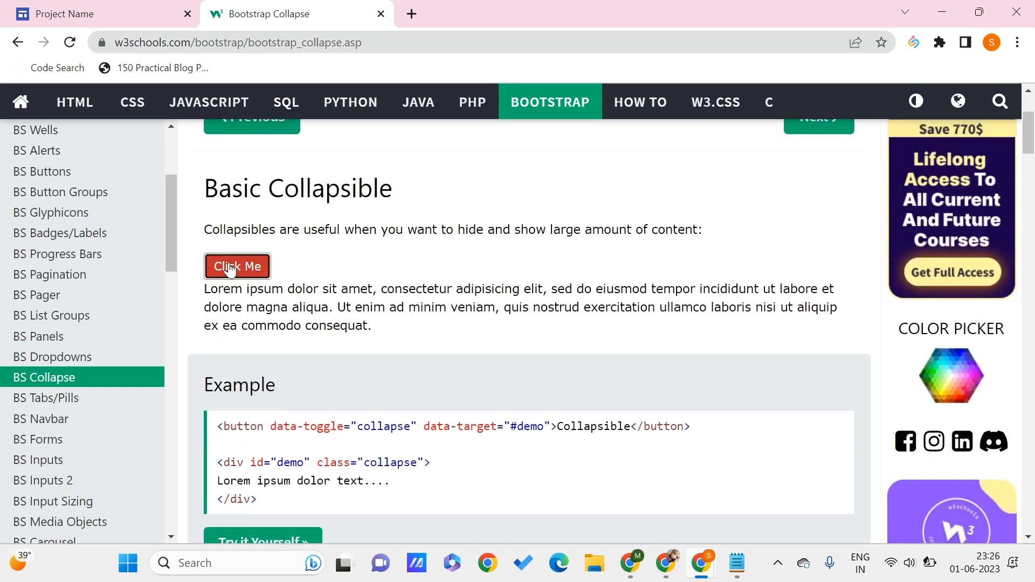
mouse_move(336, 379)
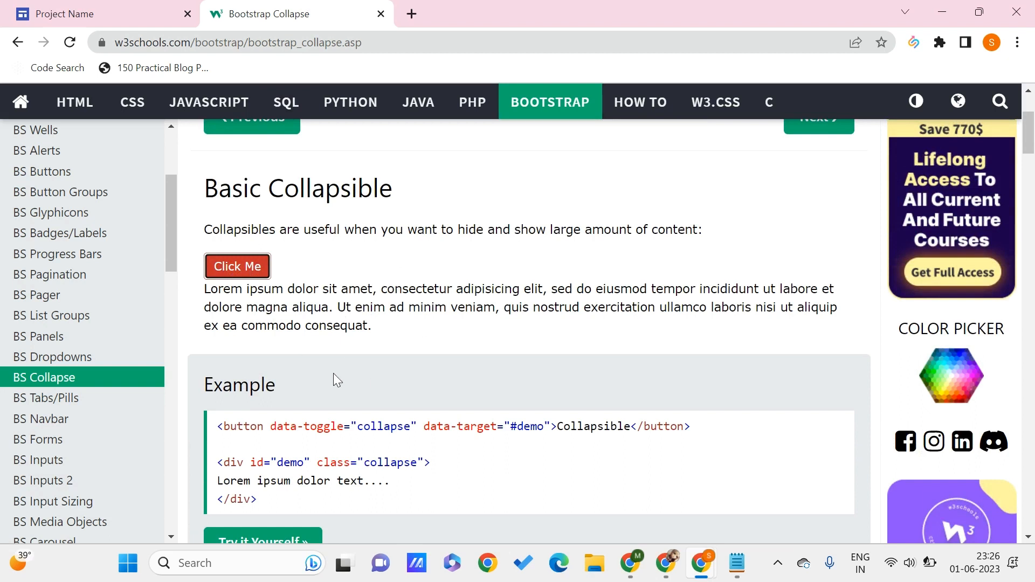
mouse_move(306, 343)
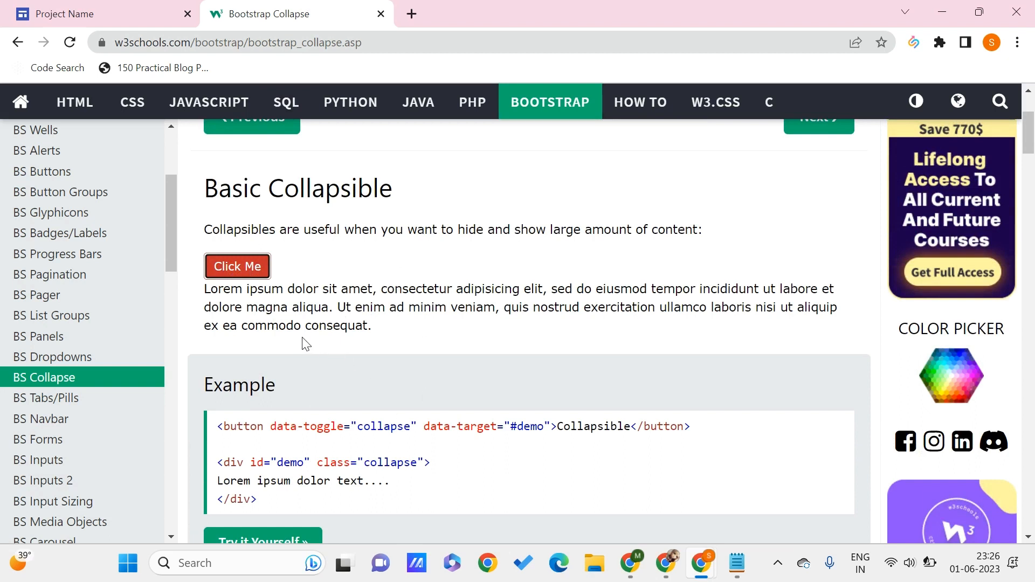
left_click(238, 267)
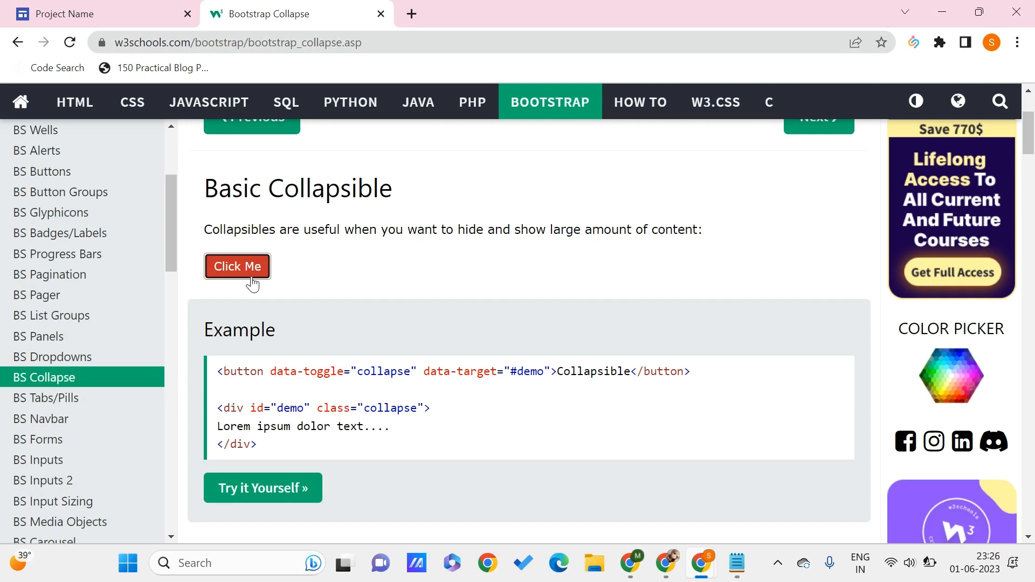
scroll("down", 3)
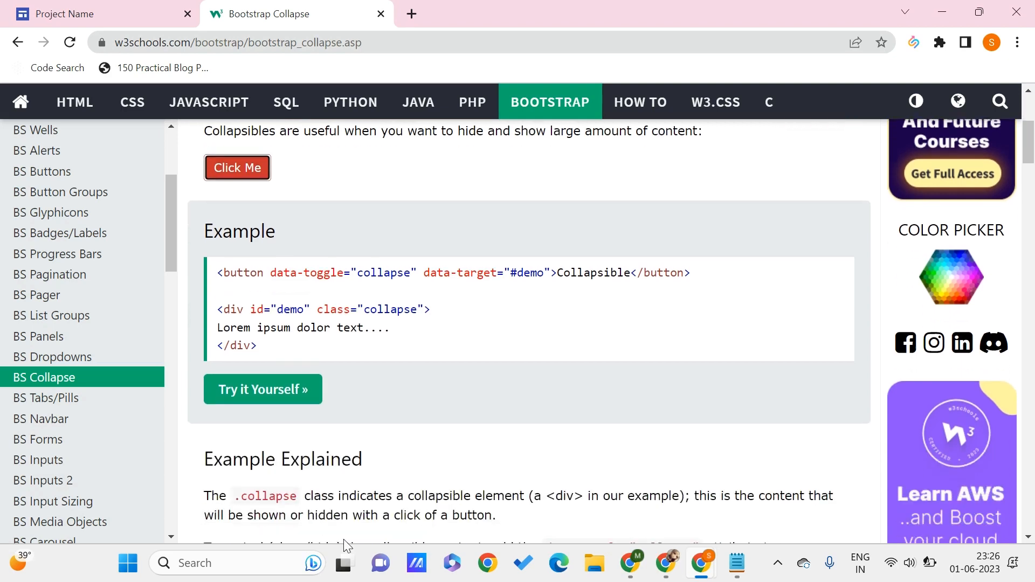
scroll("down", 3)
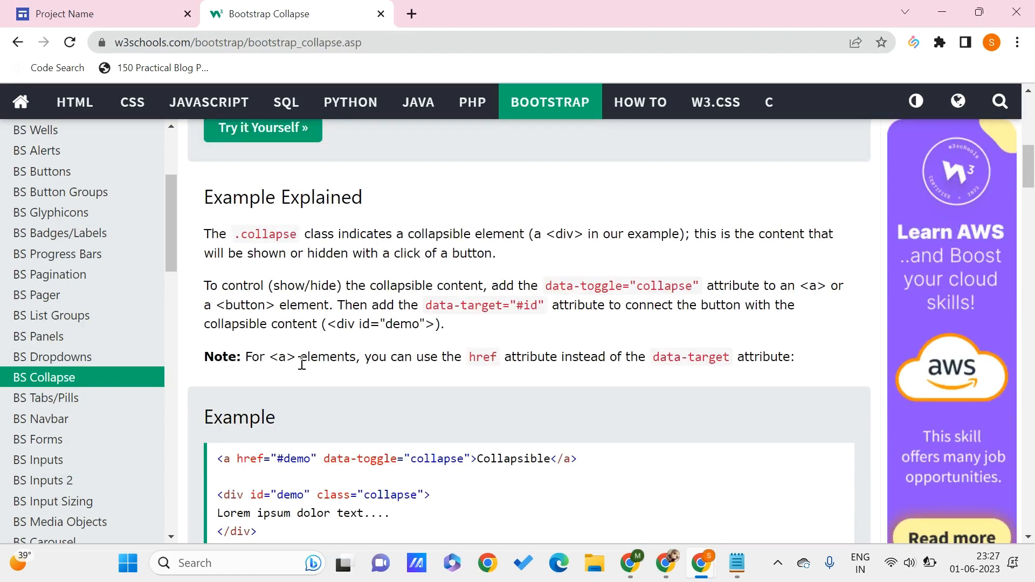
scroll("down", 3)
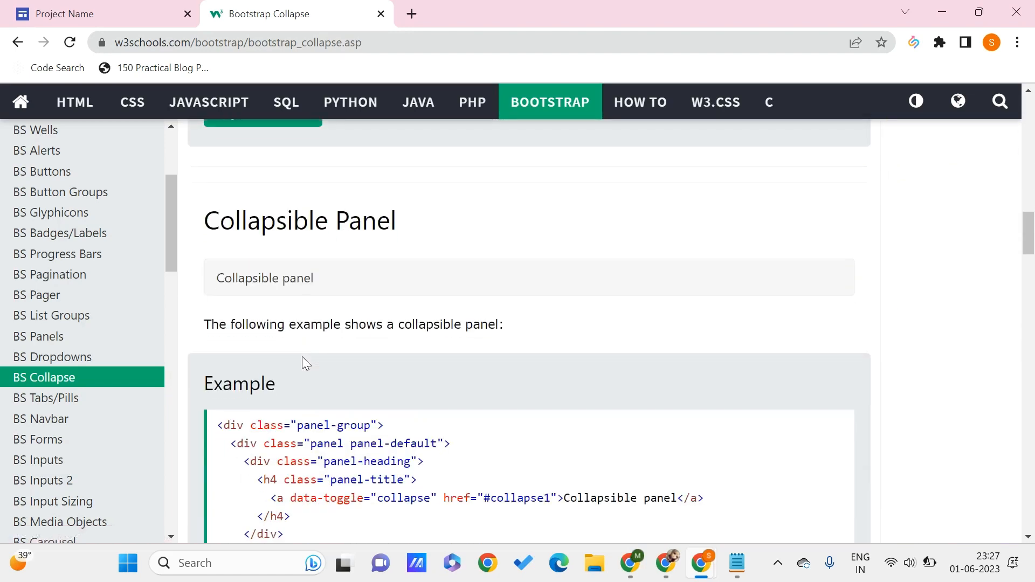
Try the collapsible panel and list group demos on the way down the page
left_click(264, 278)
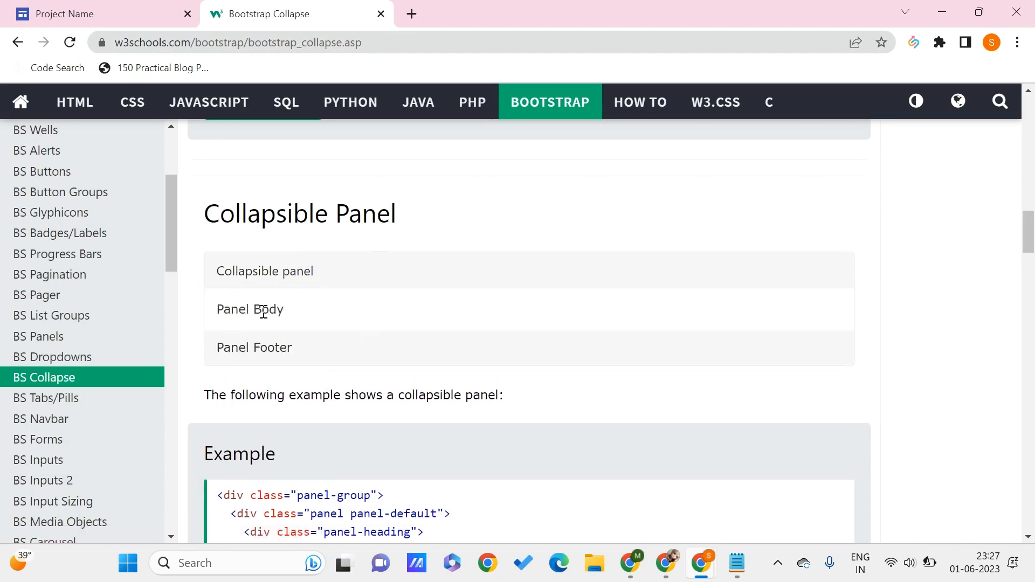
left_click(264, 272)
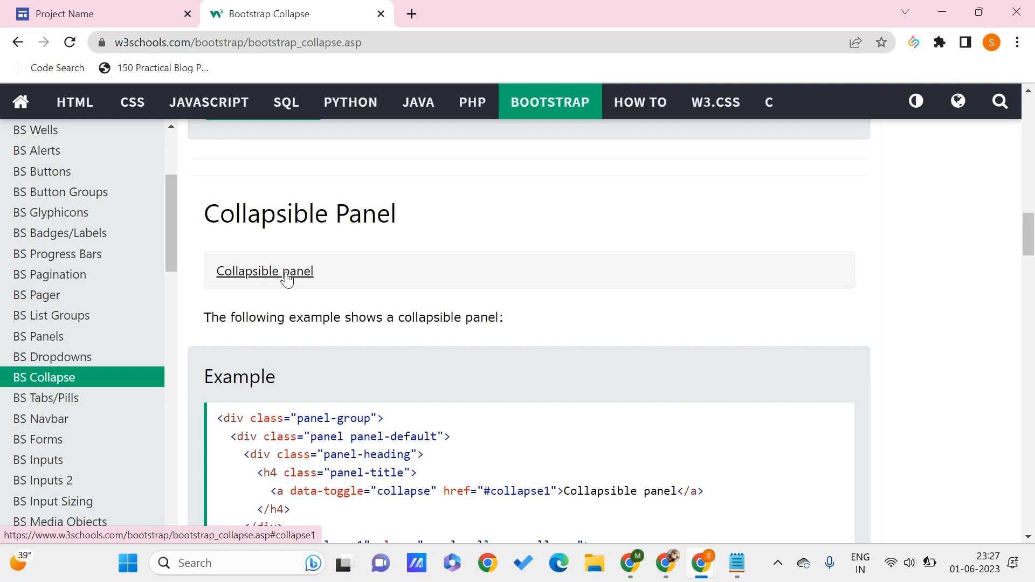
scroll("down", 3)
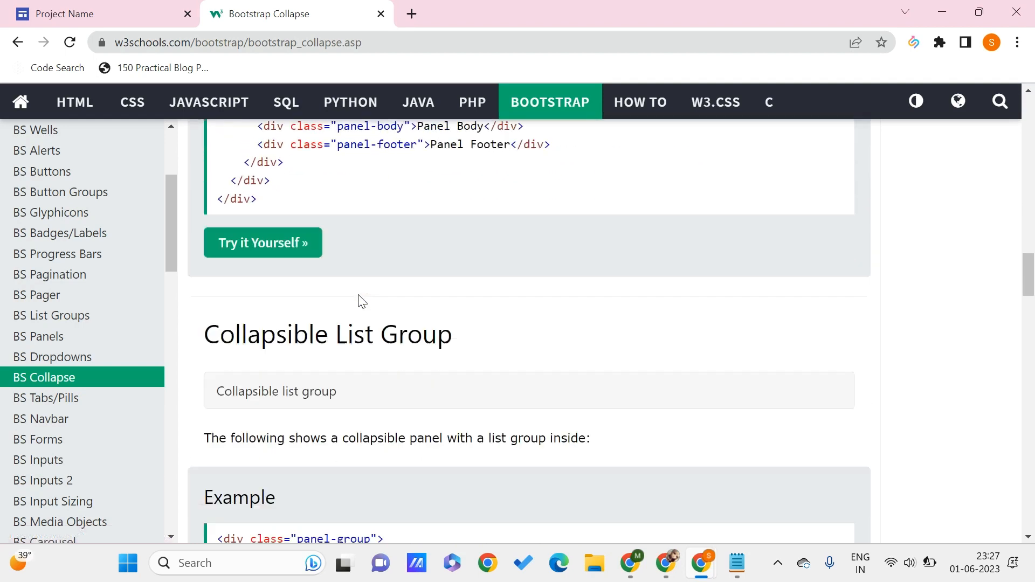
scroll("down", 3)
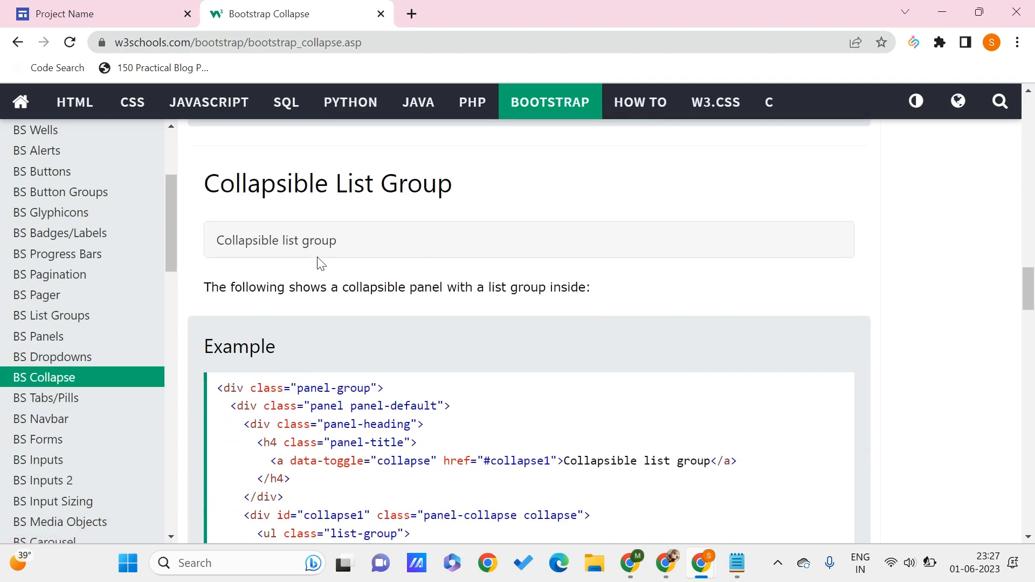
left_click(275, 239)
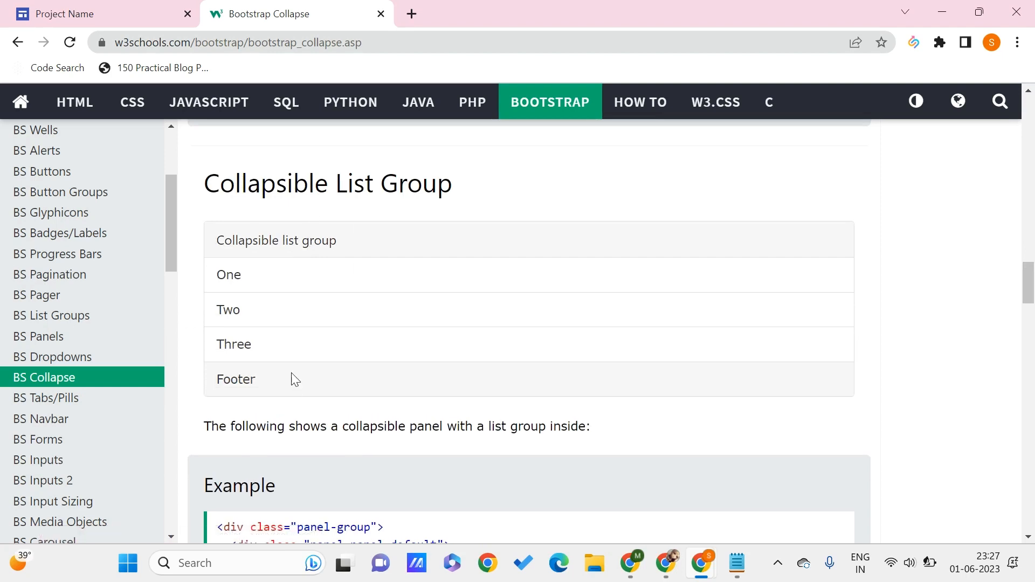
scroll("down", 3)
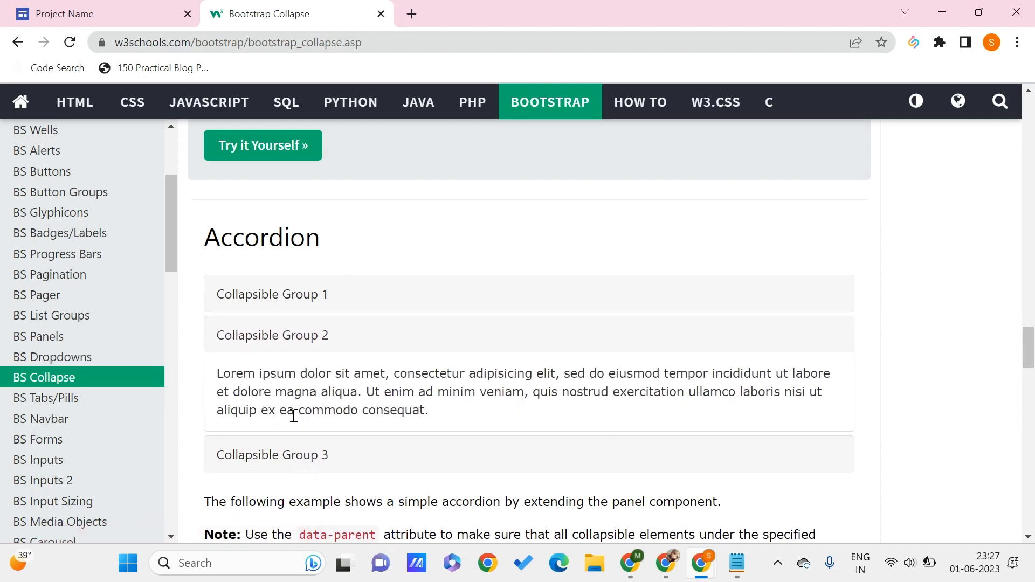
mouse_move(439, 291)
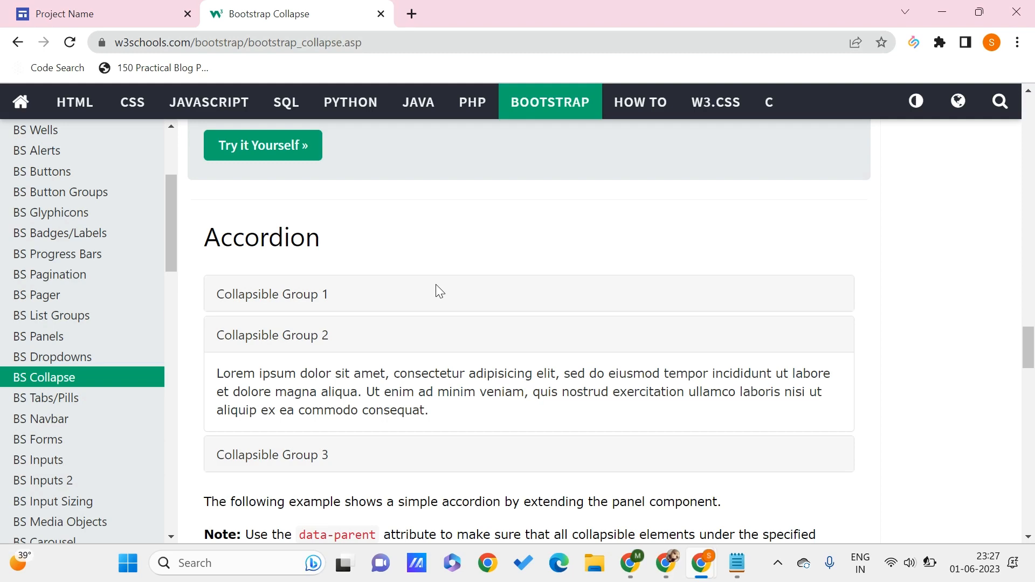
Scroll through the Accordion section to the end of its example code
scroll("down", 3)
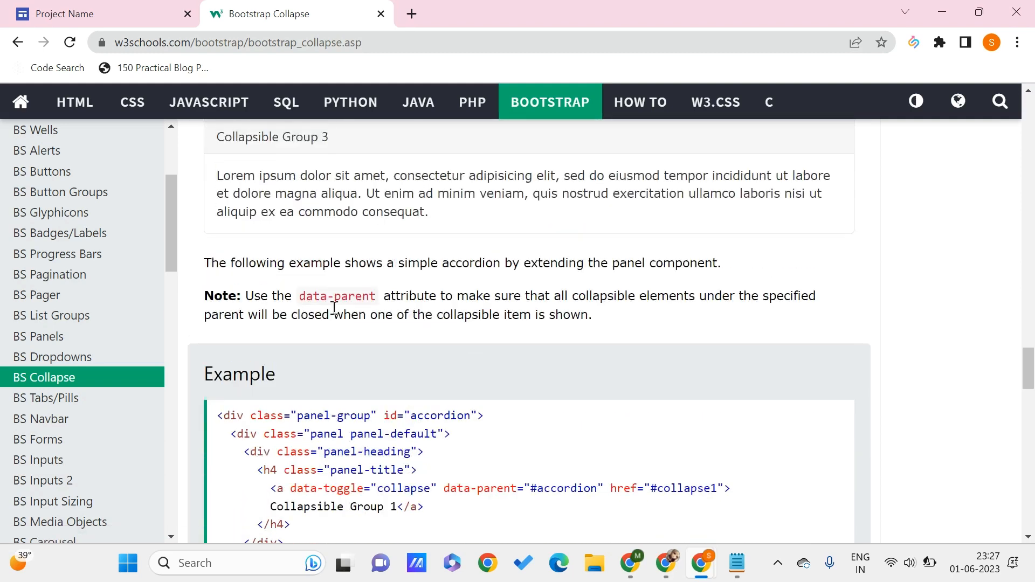
scroll("down", 3)
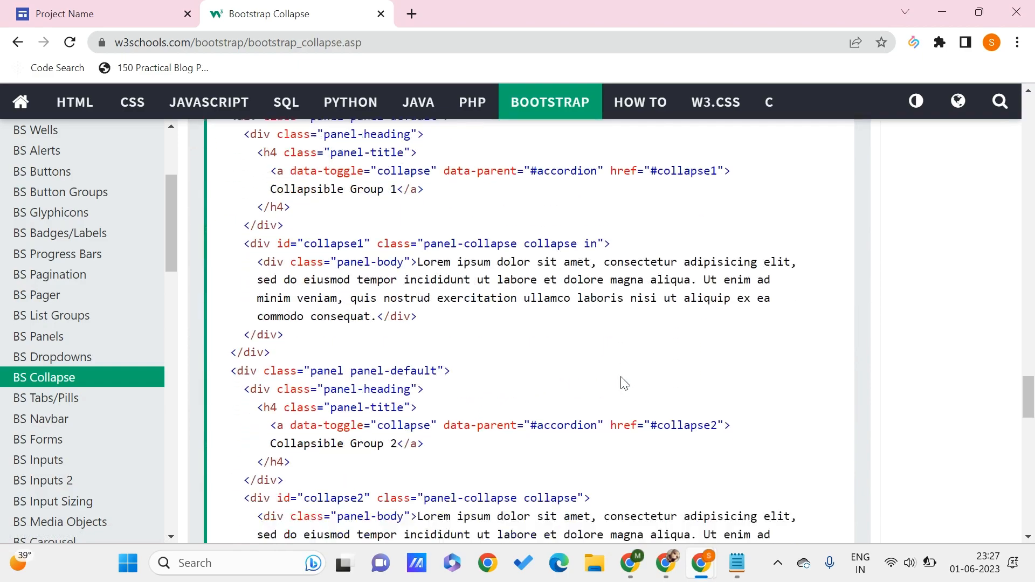
scroll("down", 3)
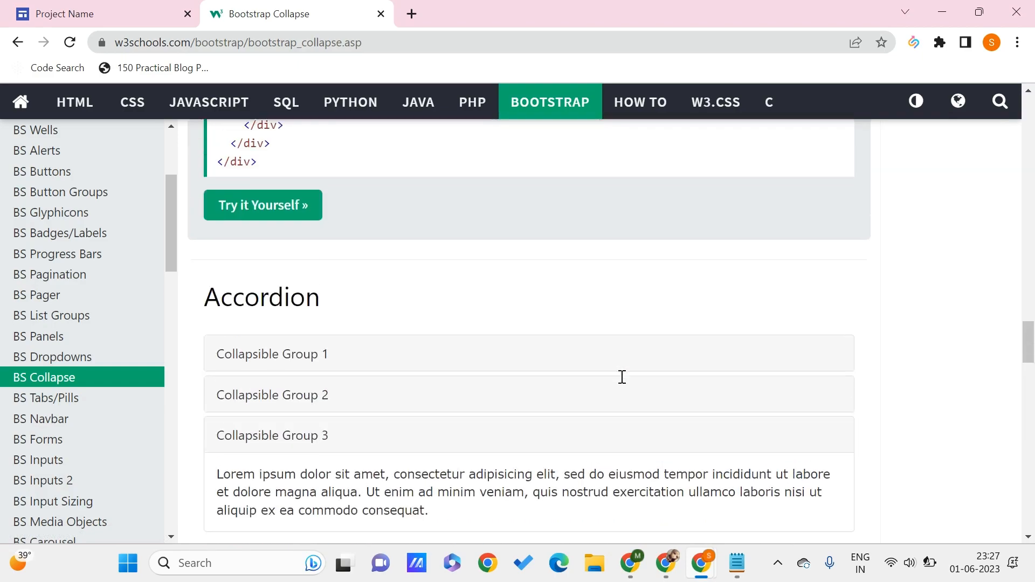
scroll("down", 3)
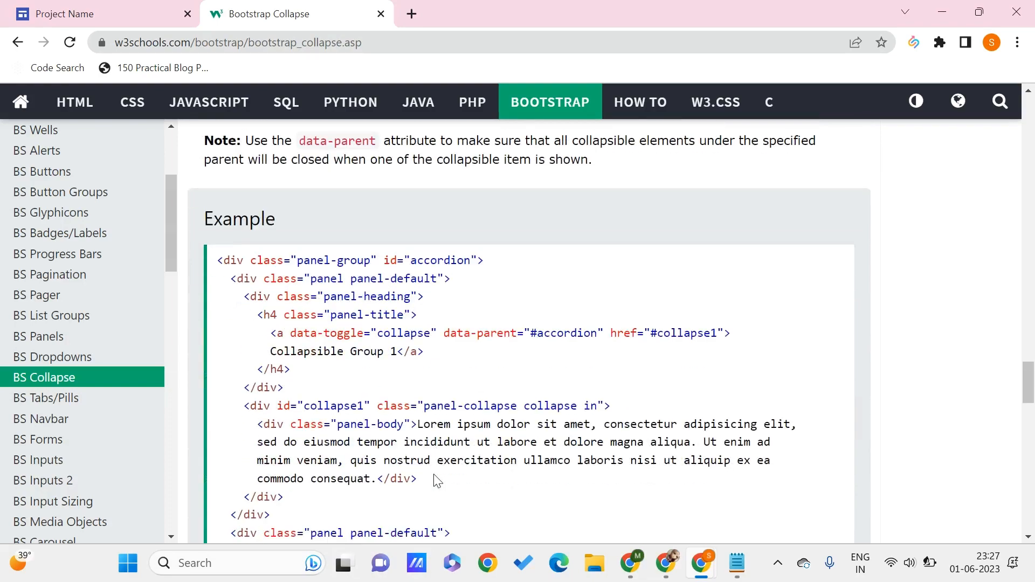
scroll("down", 3)
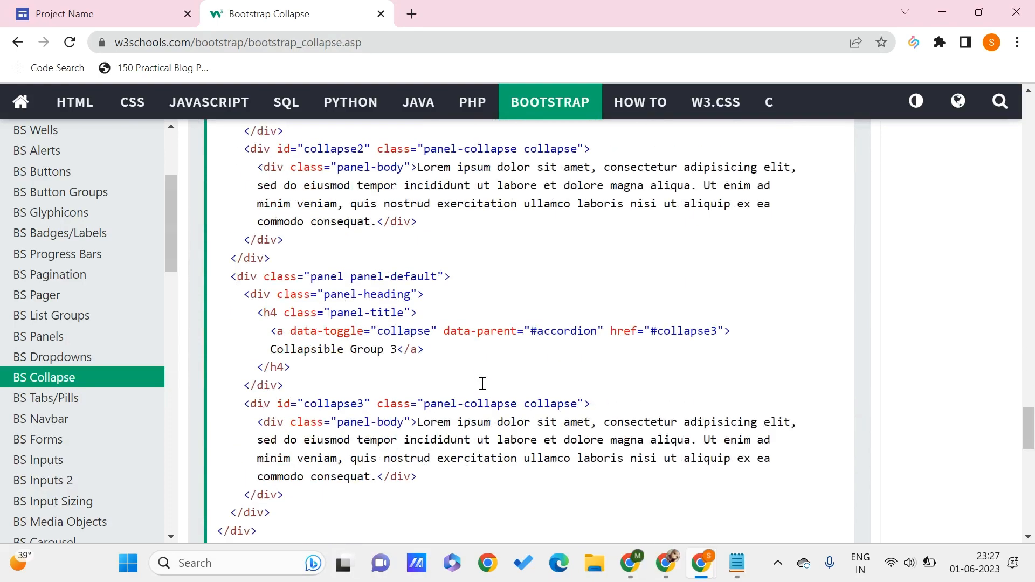
scroll("down", 3)
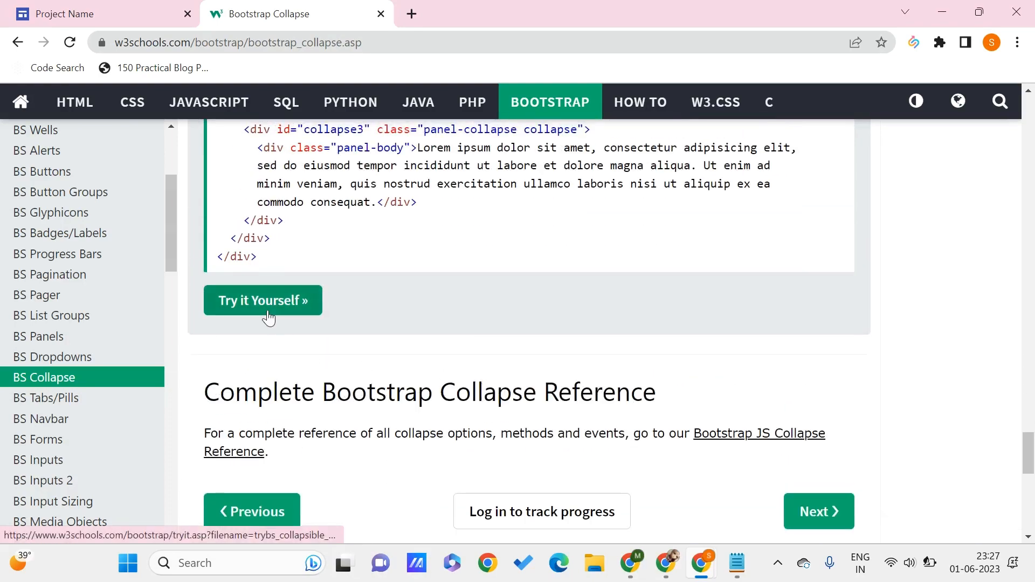
Open the accordion example in the Tryit Editor and read through its code
left_click(262, 301)
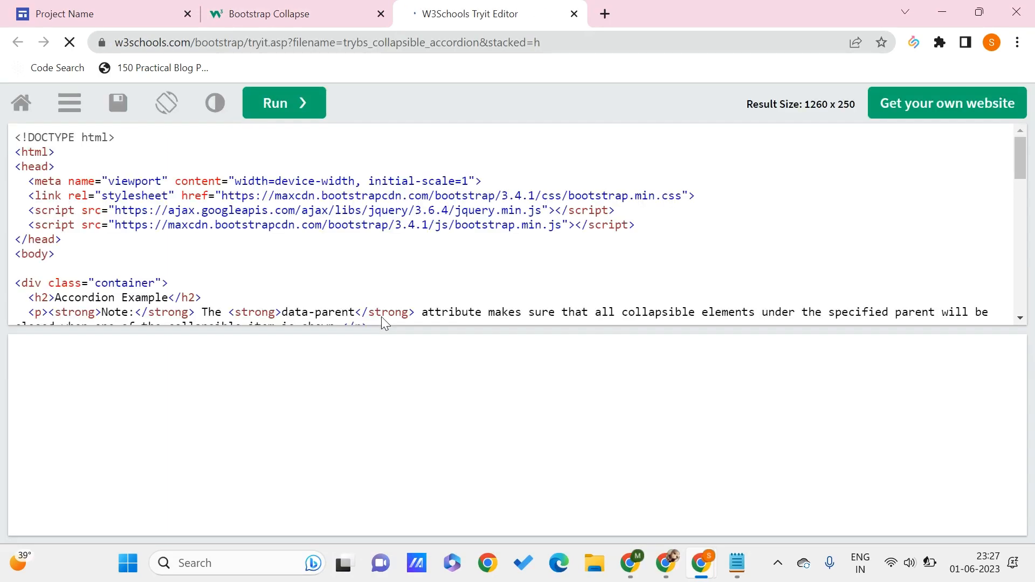
left_click(284, 104)
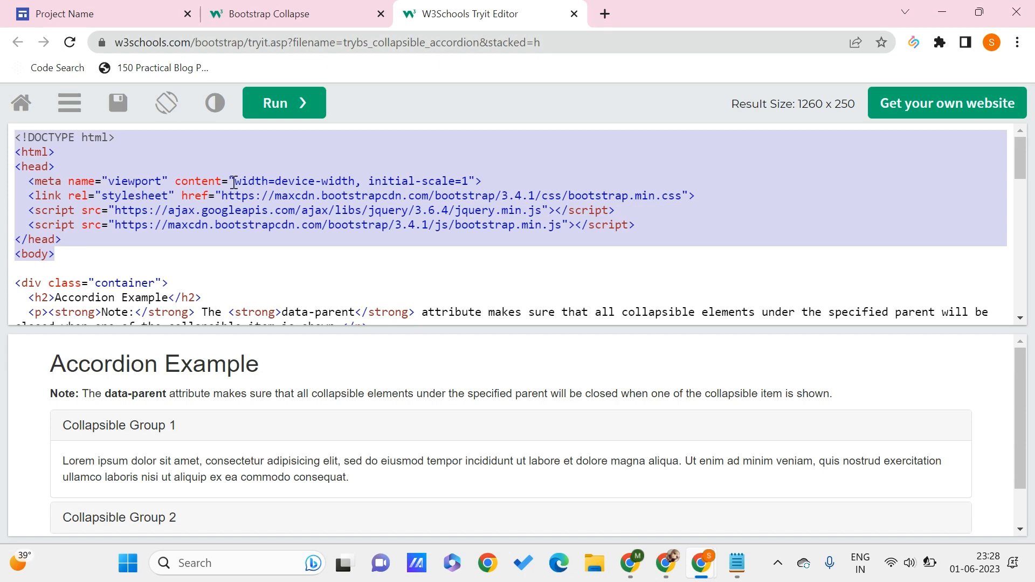
scroll("down", 3)
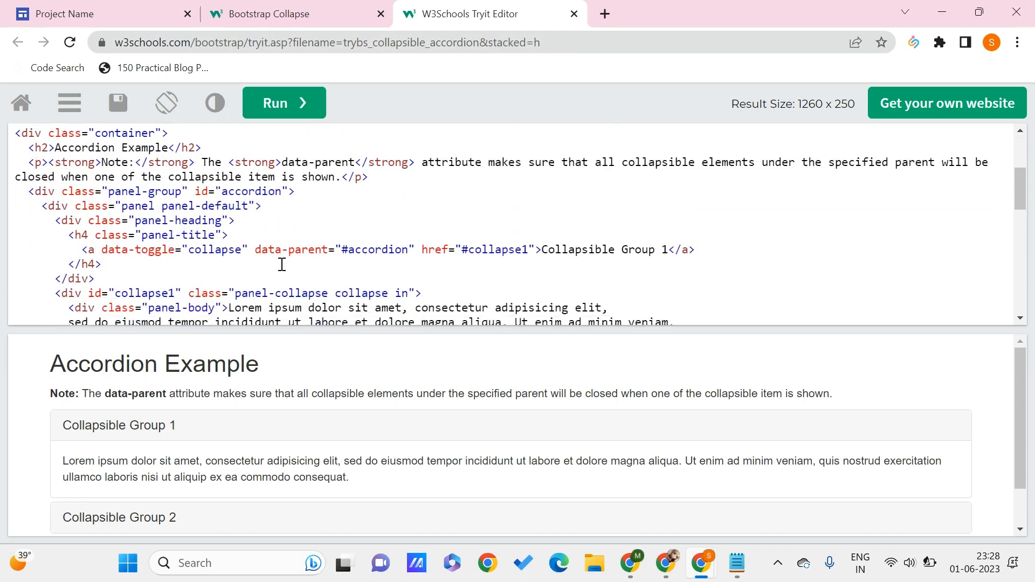
scroll("down", 3)
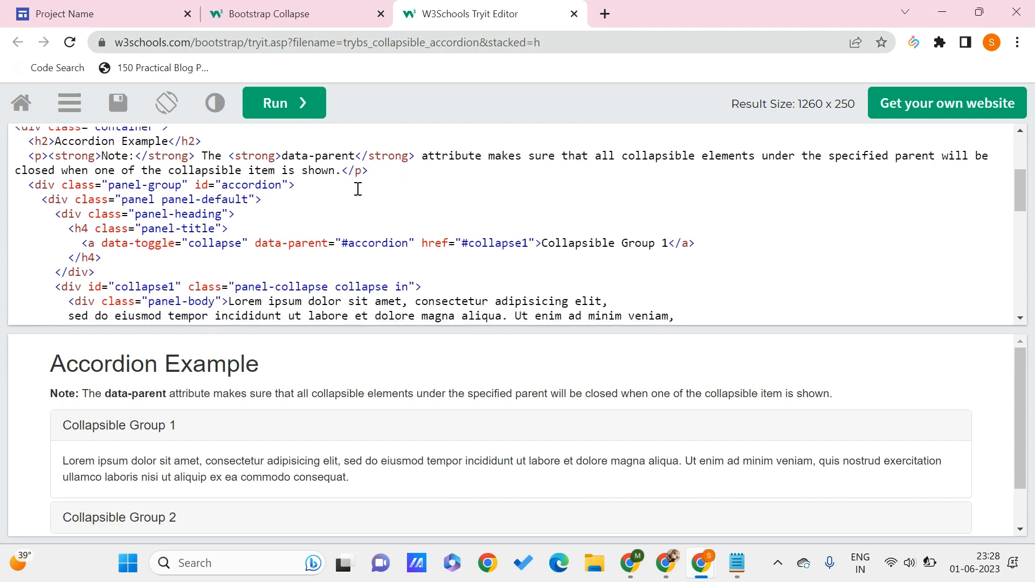
scroll("down", 3)
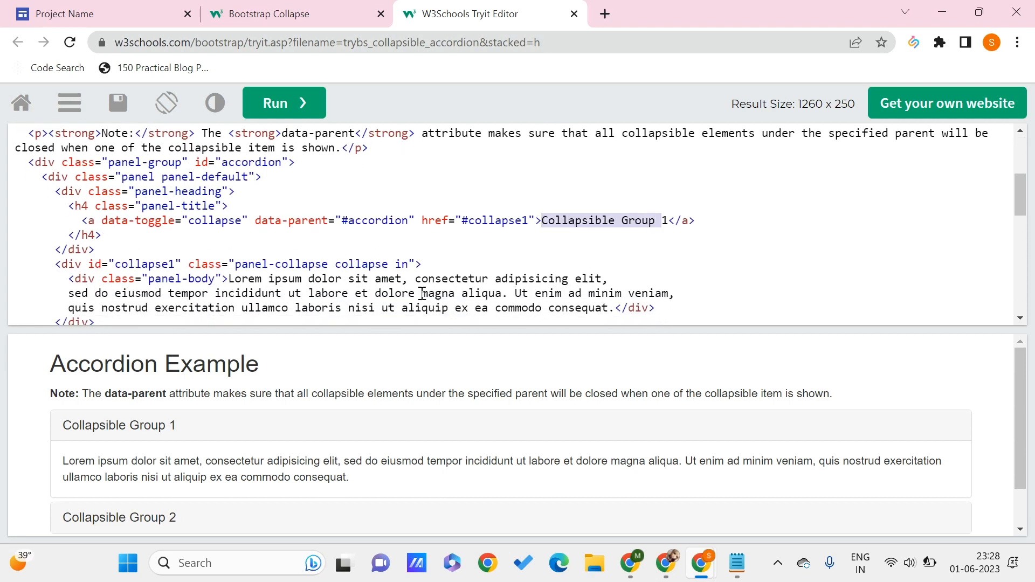
scroll("down", 3)
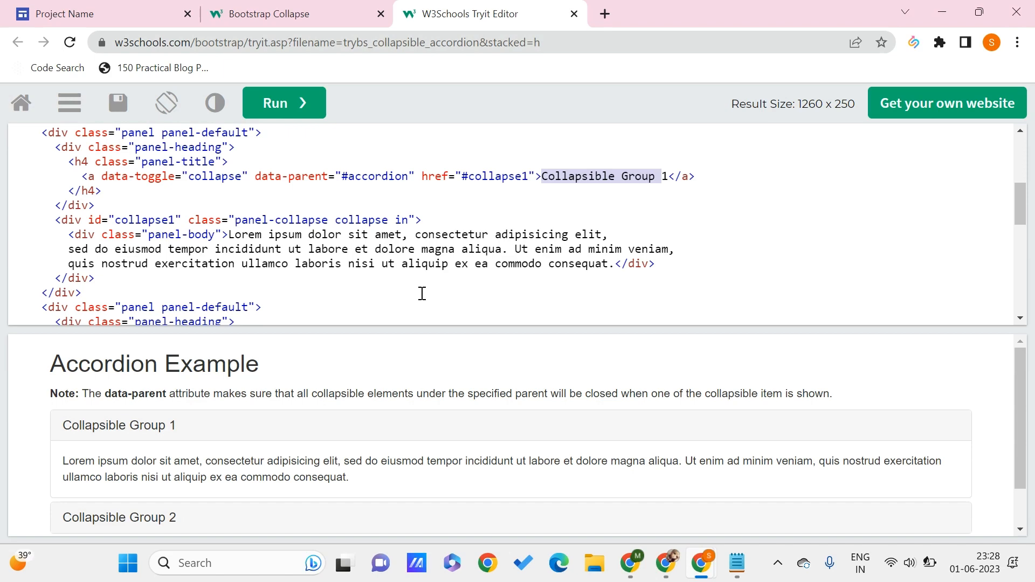
mouse_move(151, 365)
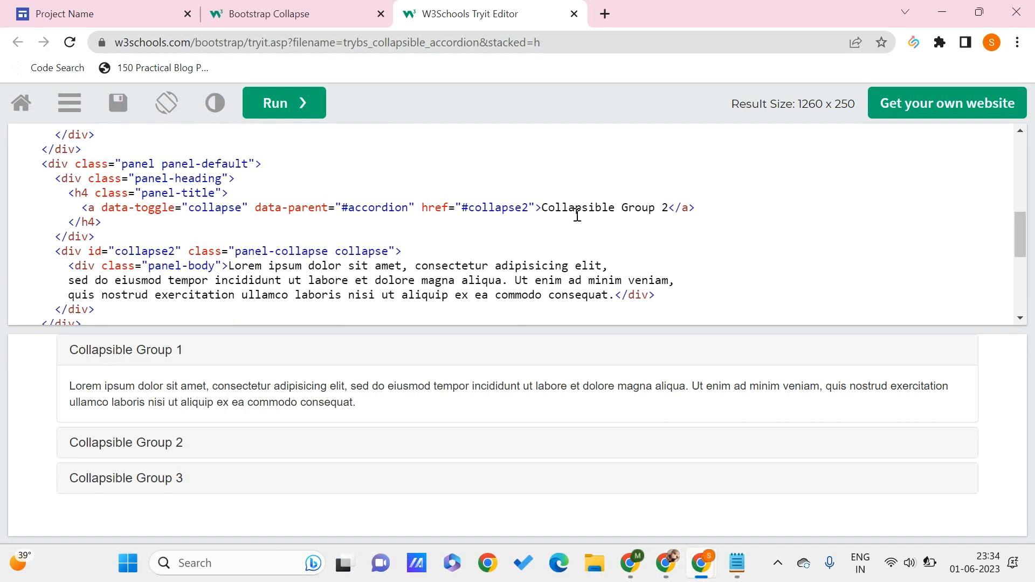
Remove 'Collapsible' from the panel headings so they read Group 1, Group 2, Group 3
double_click(578, 229)
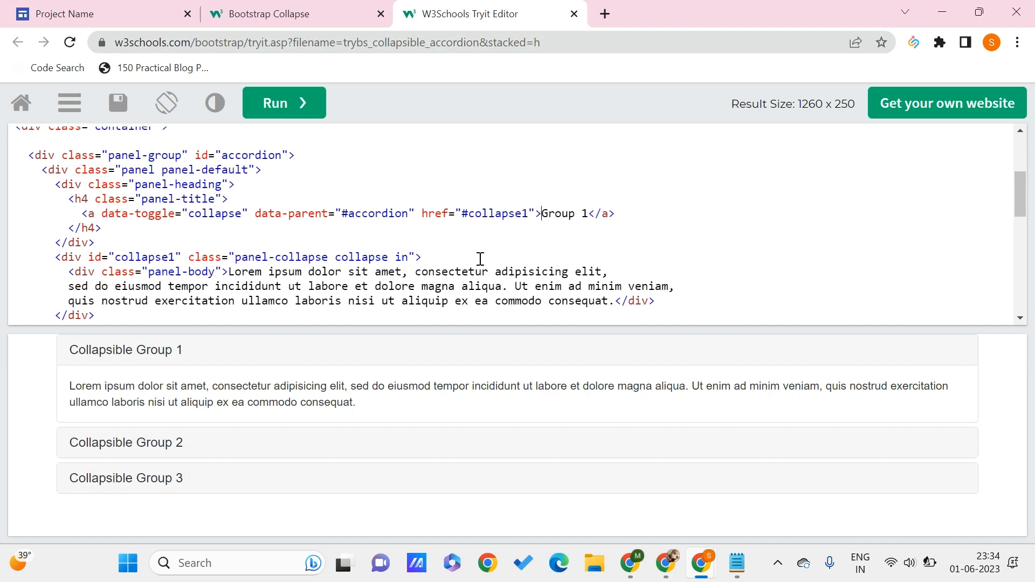
scroll("down", 3)
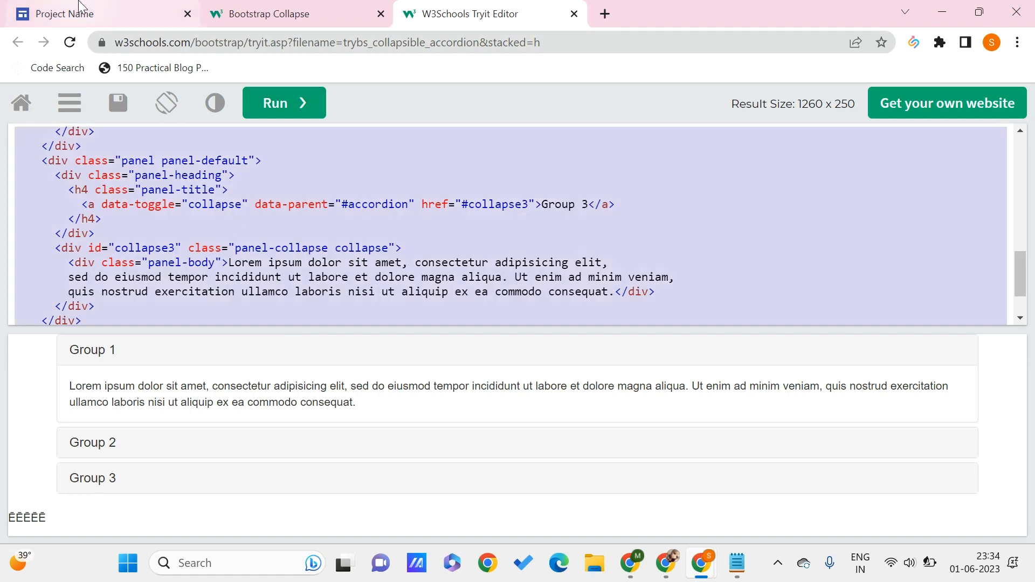
Insert the pasted accordion code as an embed on the Google Sites page
left_click(99, 13)
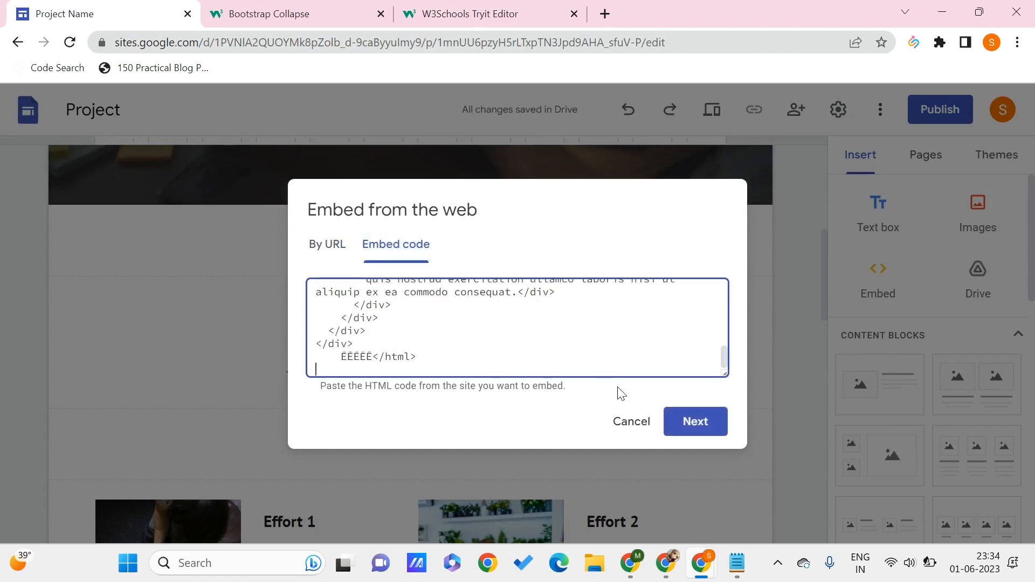
left_click(694, 422)
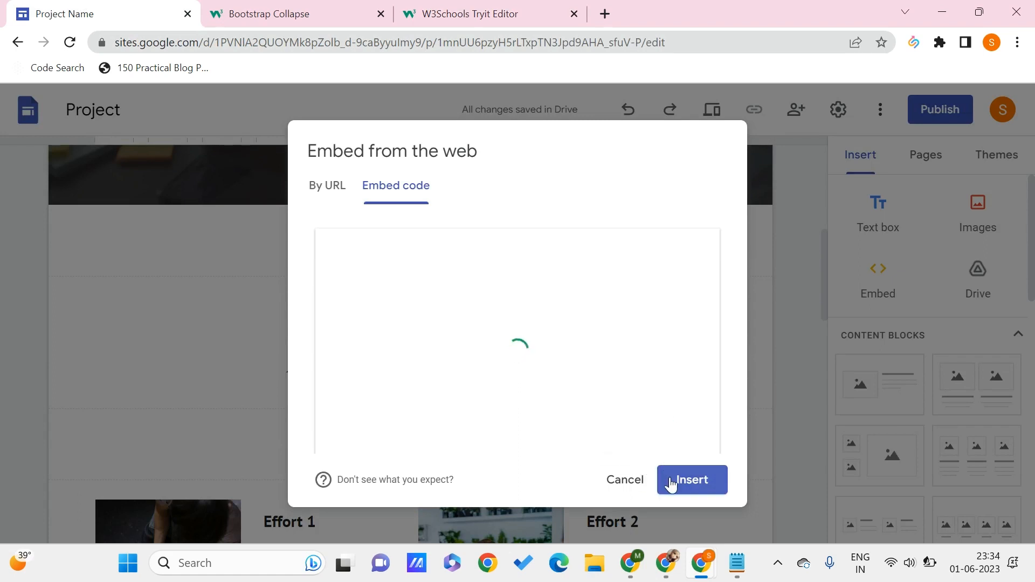
left_click(690, 480)
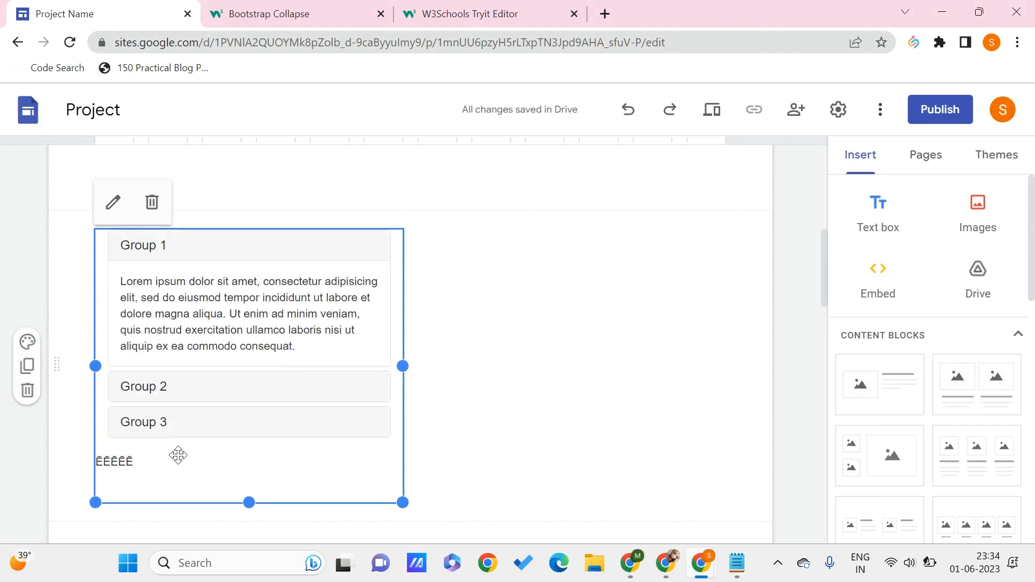
Drag the embed box's right handle so the accordion spans most of the page
left_click_drag(402, 367, 693, 366)
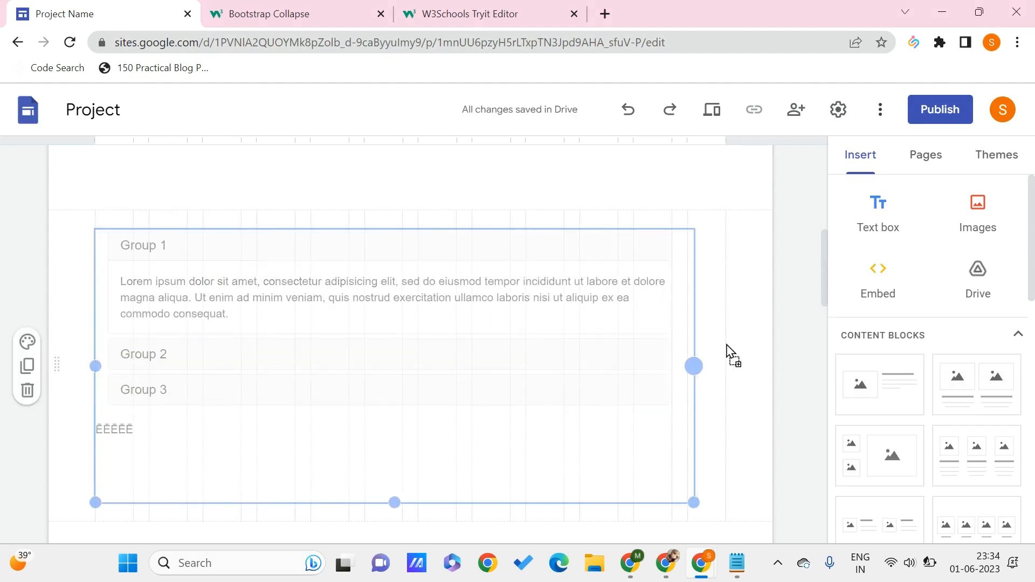
left_click_drag(693, 366, 737, 365)
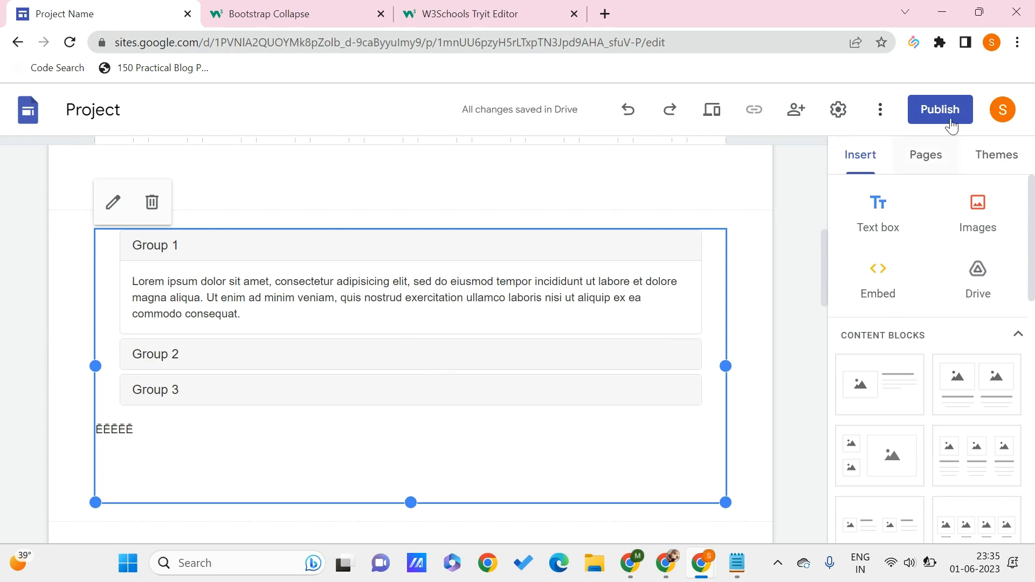
Preview the site and expand the Group 2 and Group 3 accordion panels to verify they open
left_click(880, 109)
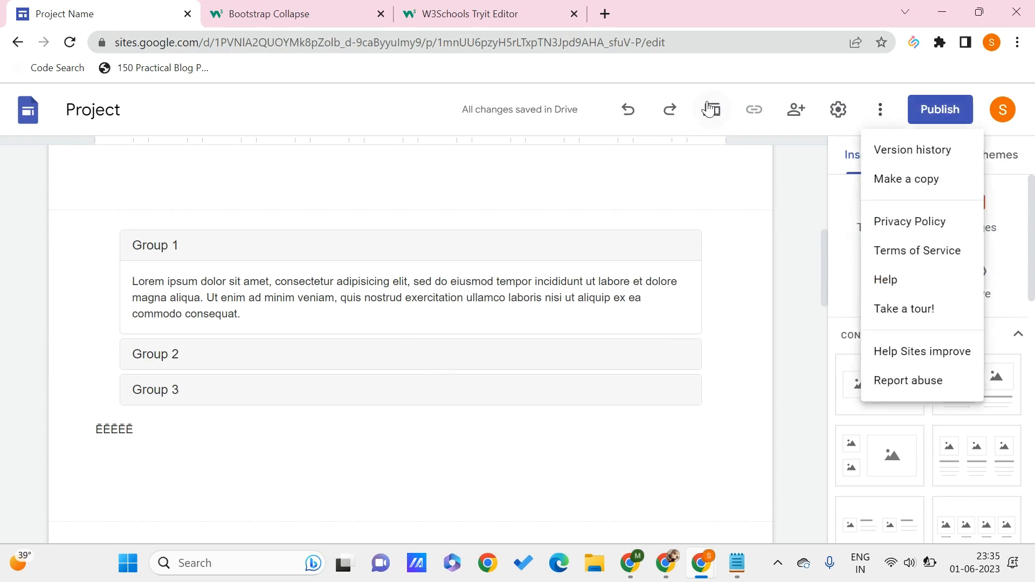
left_click(711, 109)
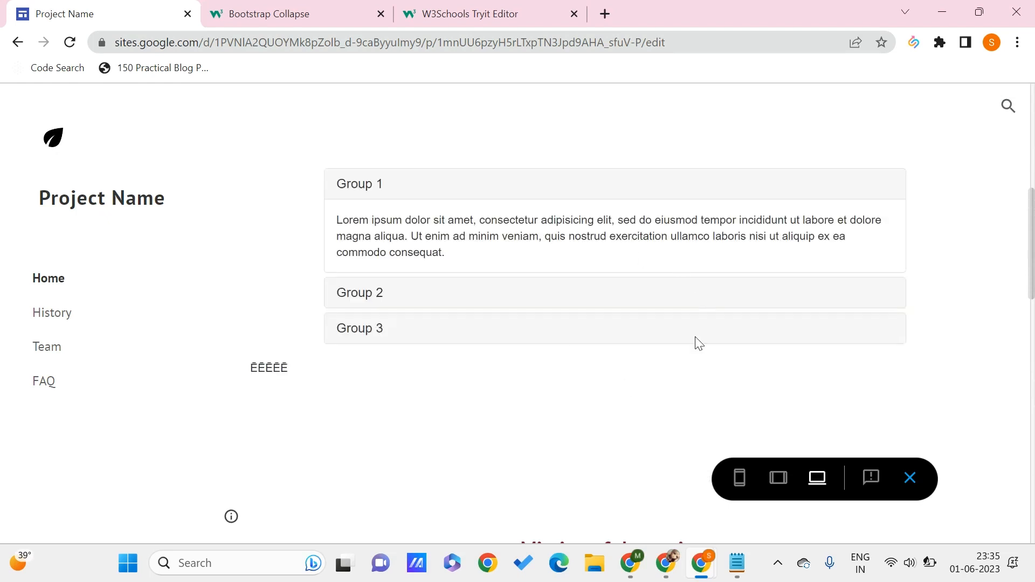
mouse_move(384, 299)
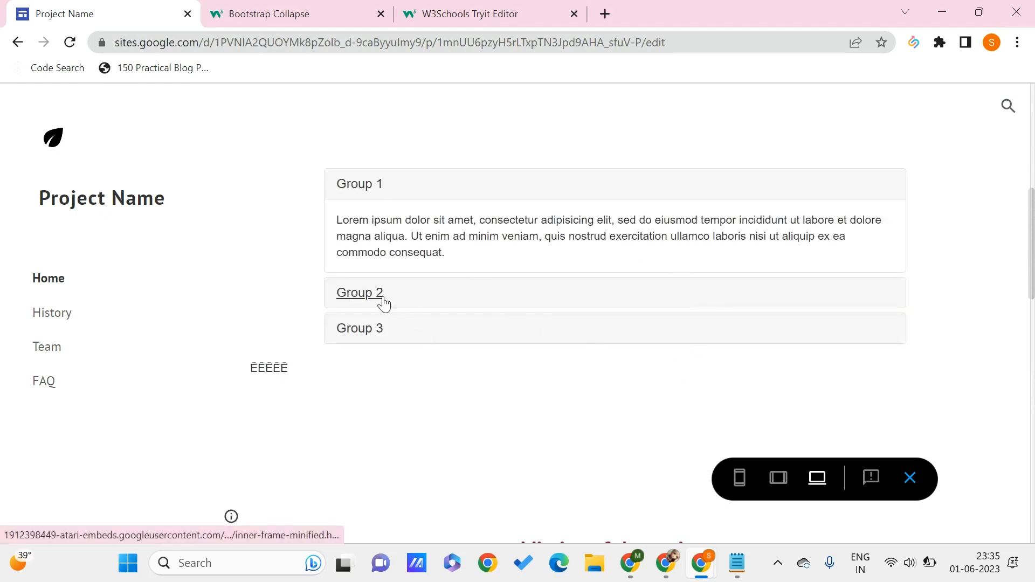
left_click(360, 292)
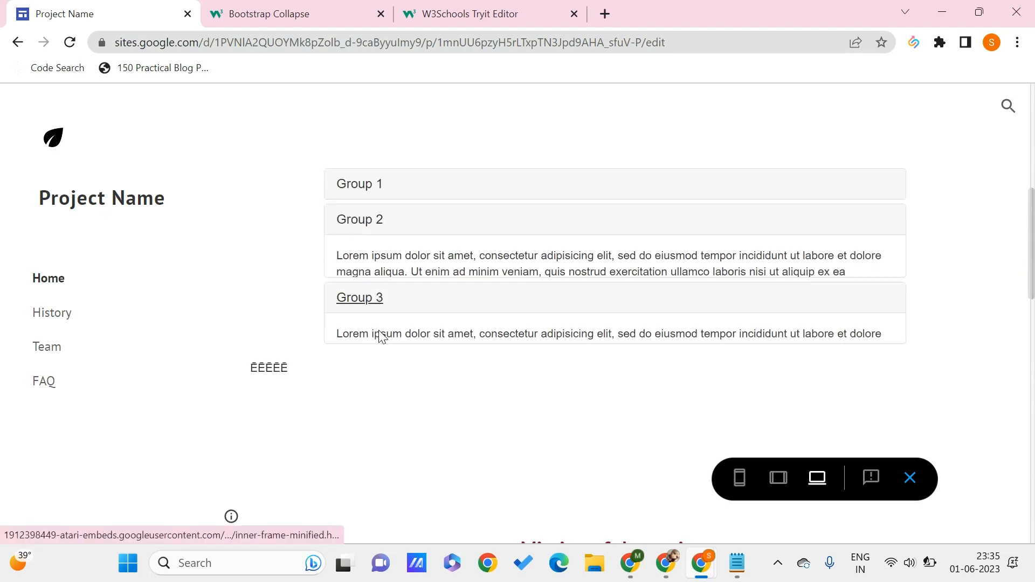
left_click(360, 219)
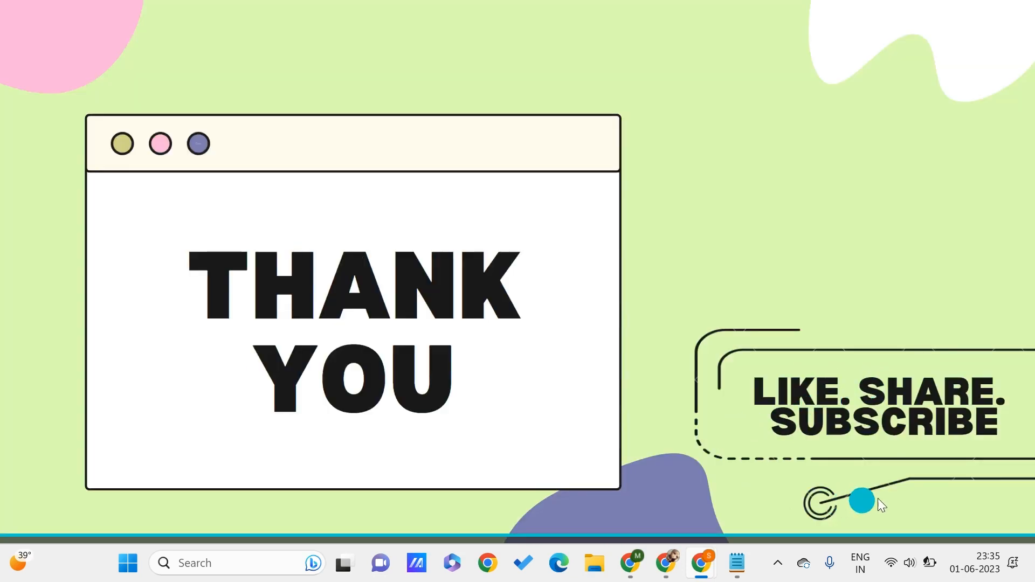
mouse_move(981, 488)
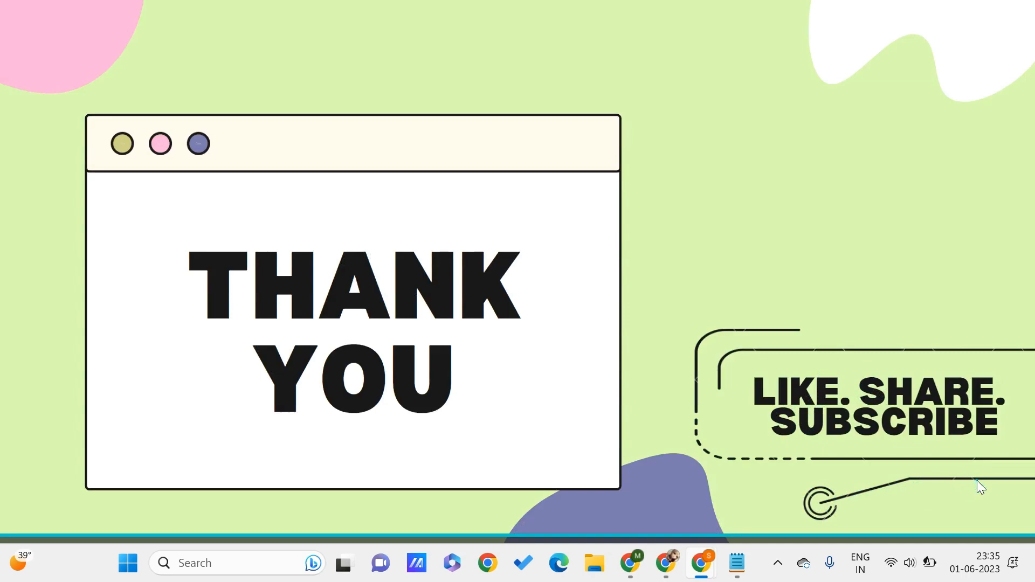